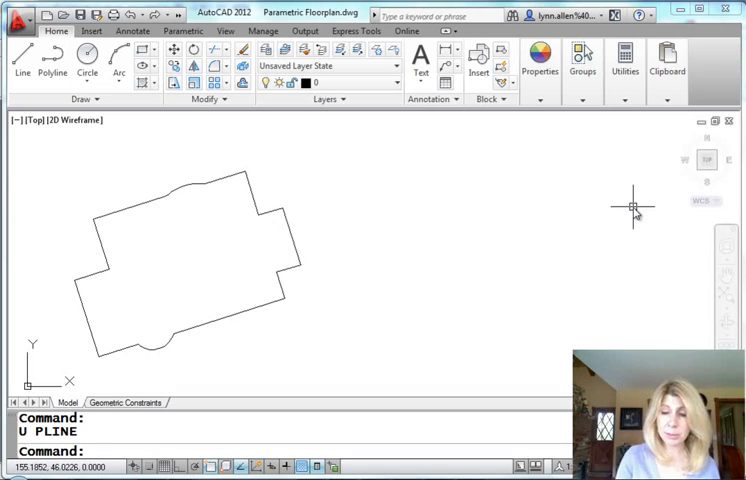
# Draw a closed four-point polyline garage outline right of the floor plan using PL
pyautogui.write('PL')
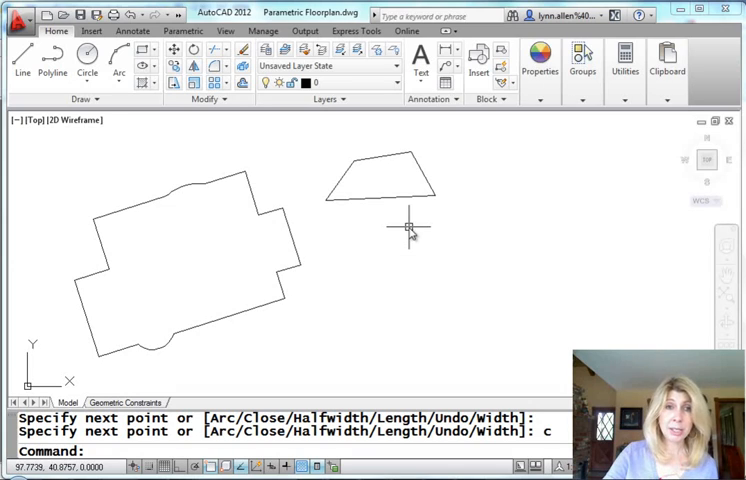
# Switch to the Parametric ribbon to show the Geometric constraint tools
pyautogui.click(184, 30)
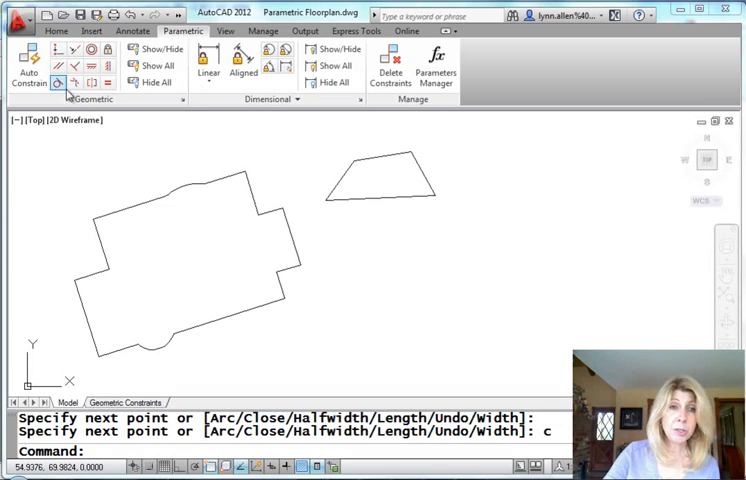
pyautogui.moveTo(57, 66)
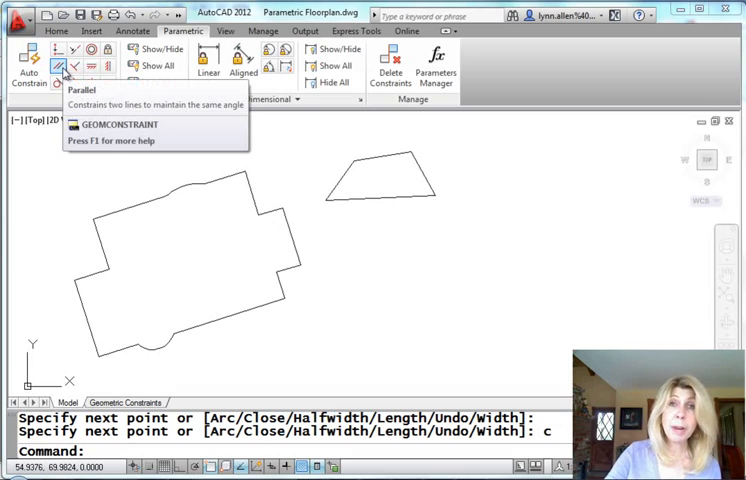
pyautogui.moveTo(60, 66)
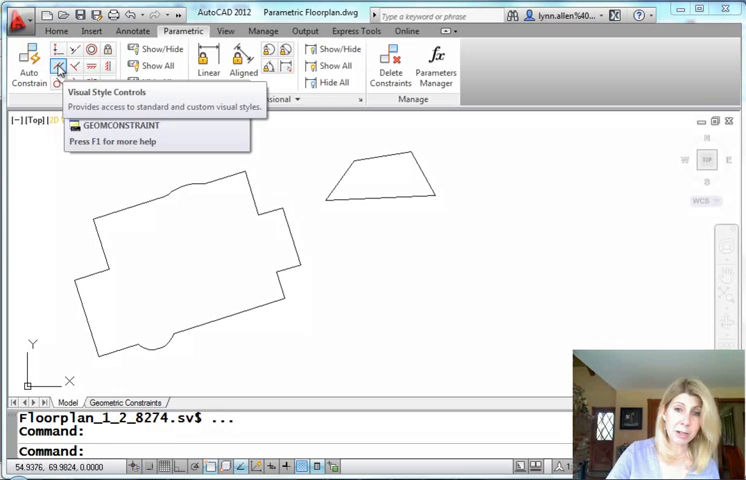
# Constrain the garage's left and right slanted sides to be parallel
pyautogui.click(58, 65)
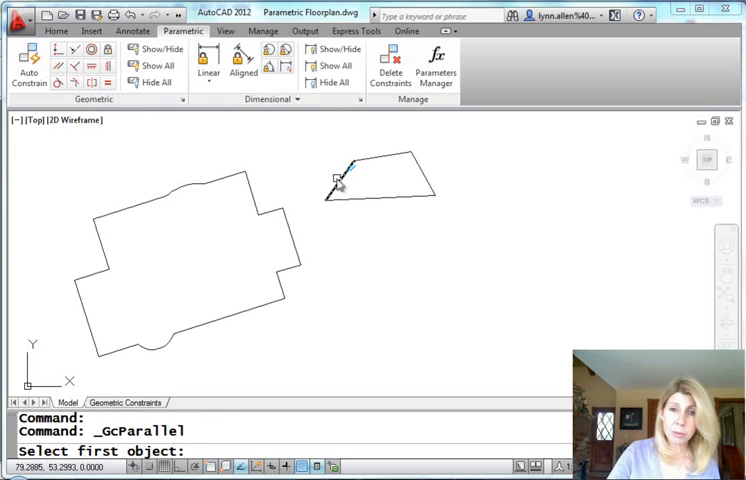
pyautogui.click(422, 178)
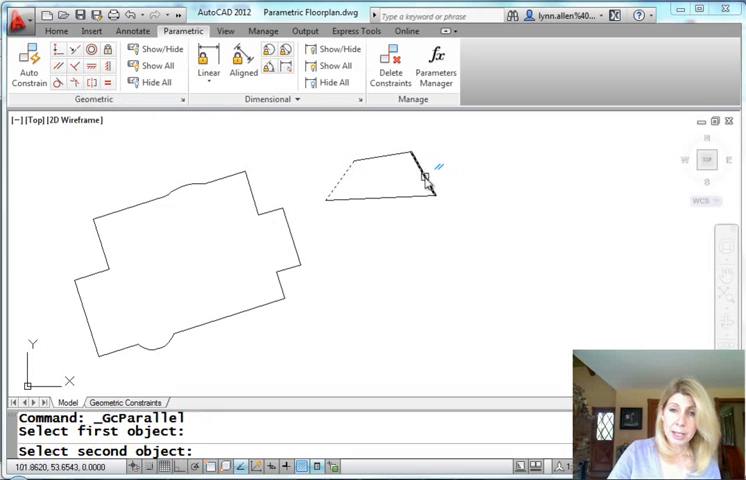
pyautogui.click(425, 178)
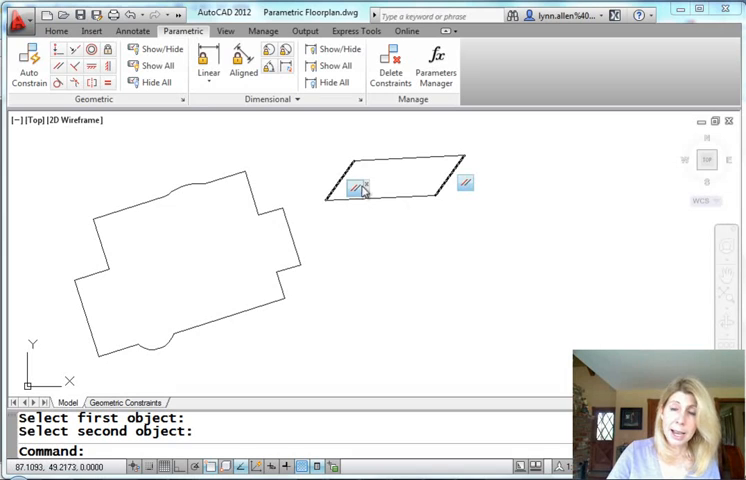
pyautogui.moveTo(465, 186)
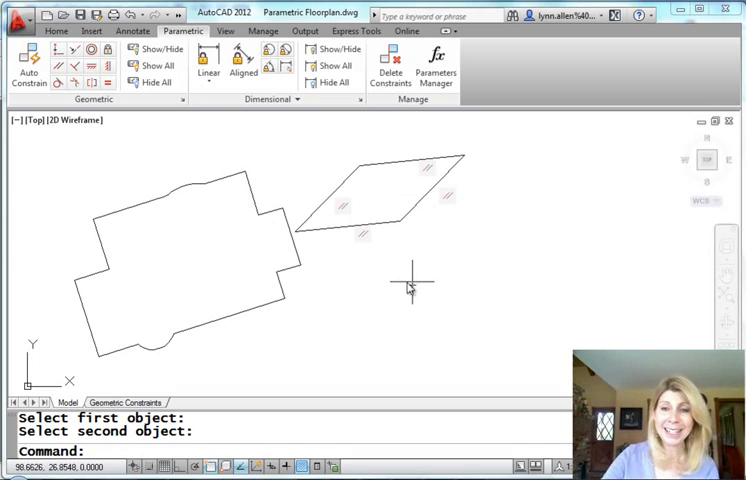
pyautogui.moveTo(362, 238)
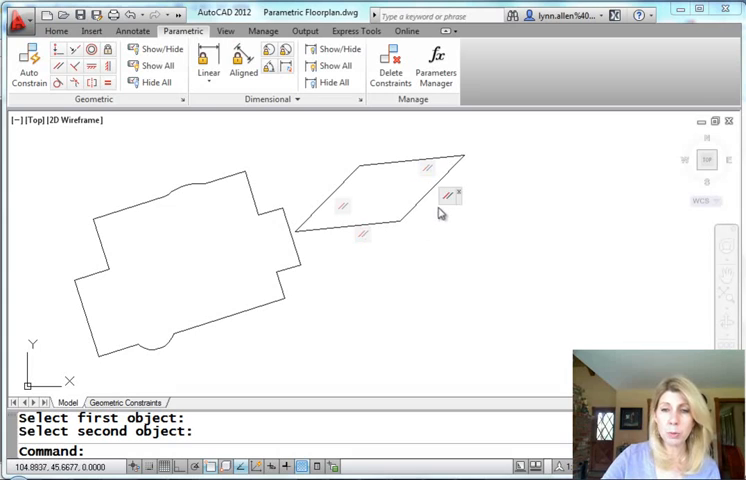
pyautogui.moveTo(451, 194)
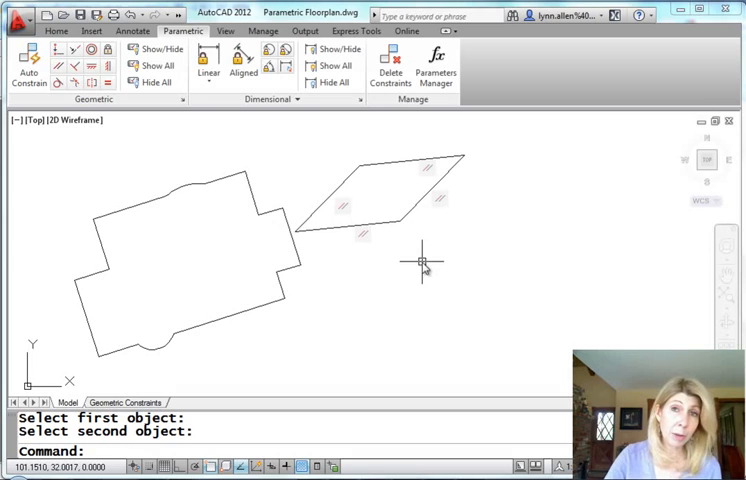
pyautogui.moveTo(413, 262)
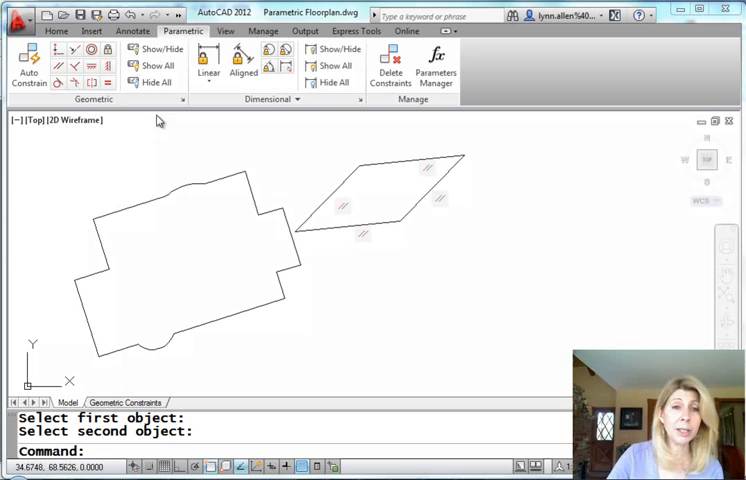
pyautogui.moveTo(75, 65)
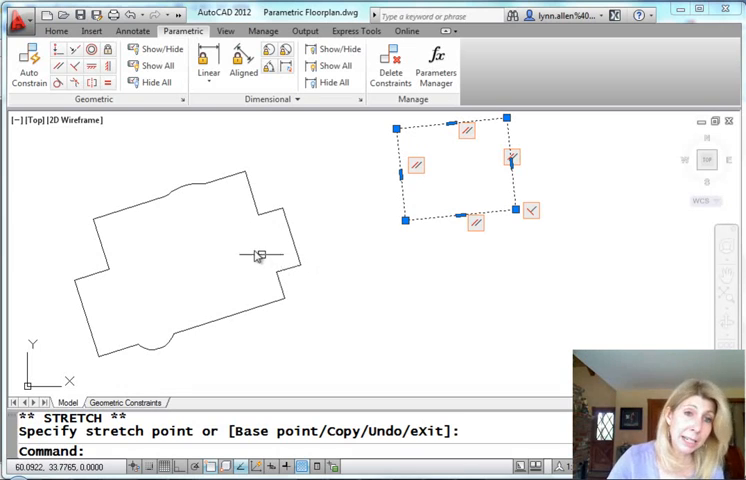
pyautogui.moveTo(73, 50)
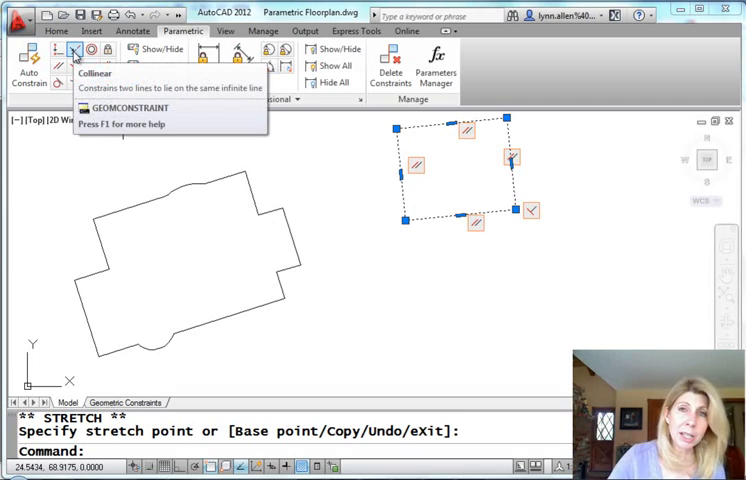
# Make a garage edge collinear with the chosen floor plan wall
pyautogui.click(73, 51)
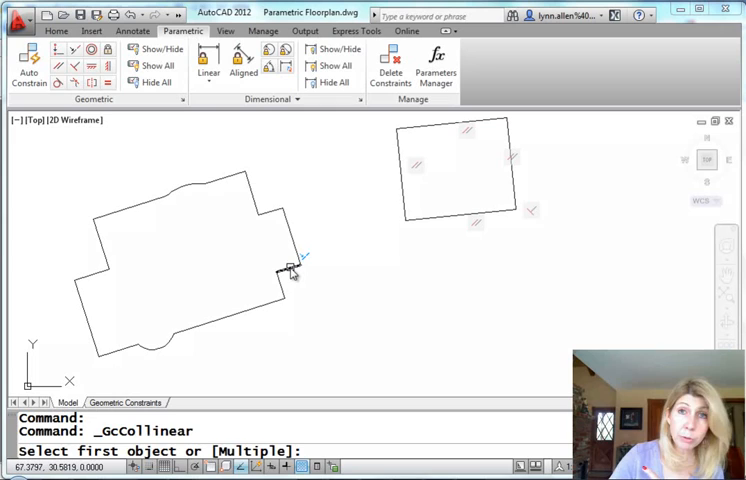
pyautogui.click(291, 270)
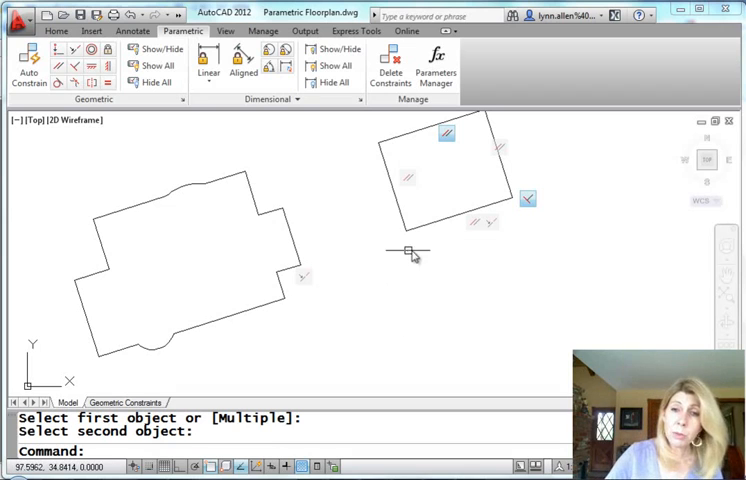
pyautogui.moveTo(448, 137)
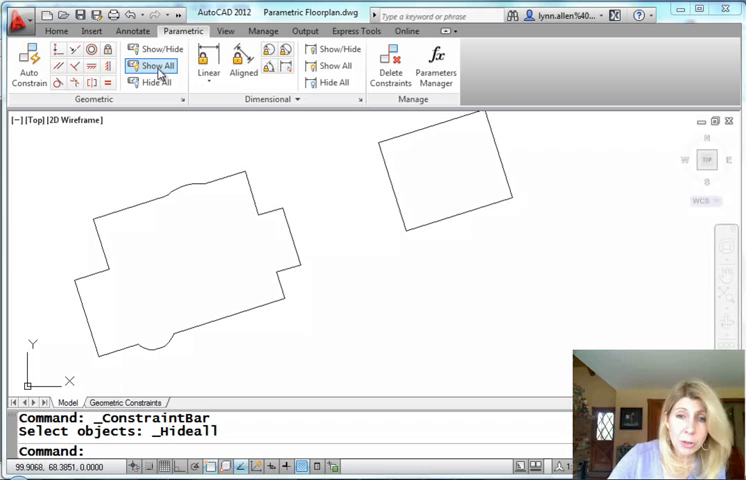
pyautogui.click(157, 65)
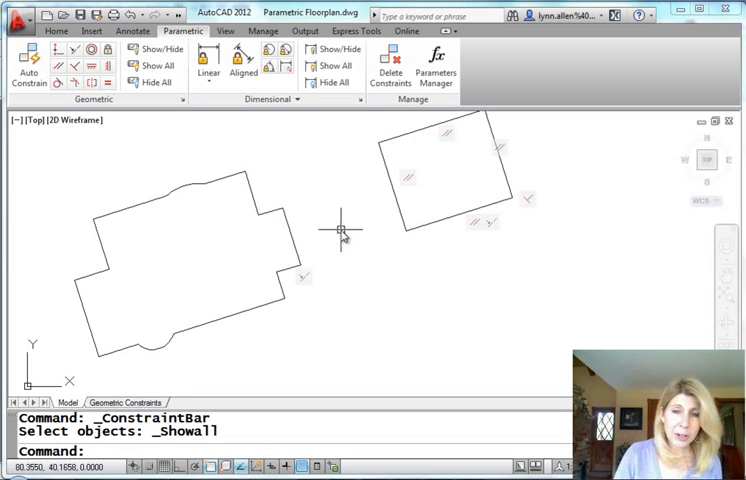
pyautogui.moveTo(240, 175)
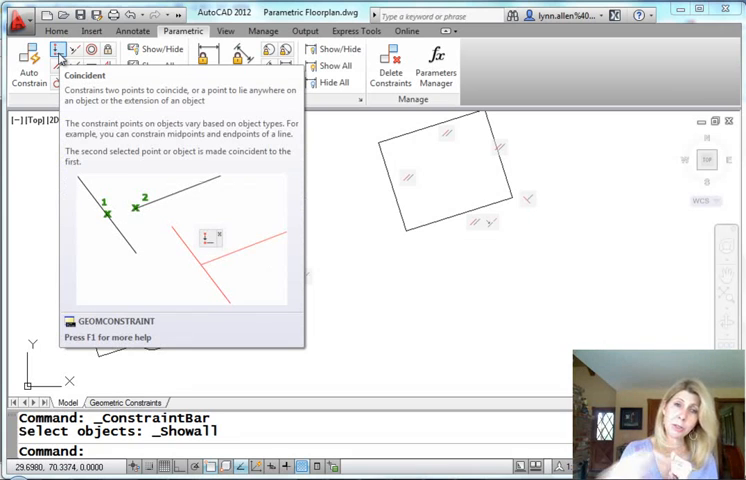
pyautogui.moveTo(91, 50)
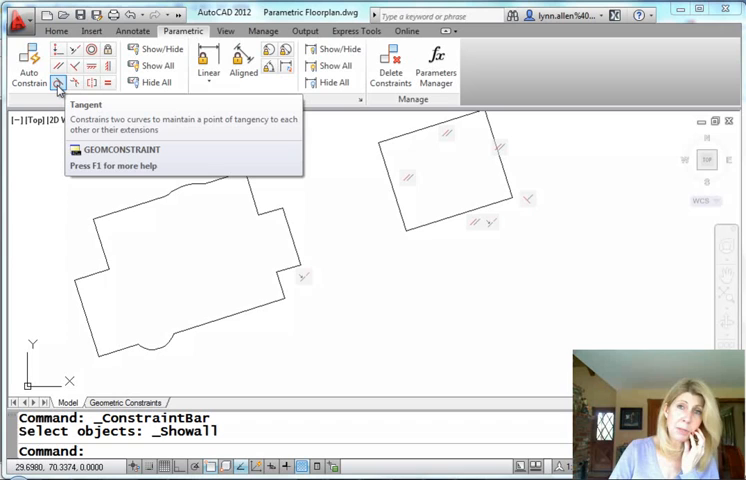
pyautogui.moveTo(90, 83)
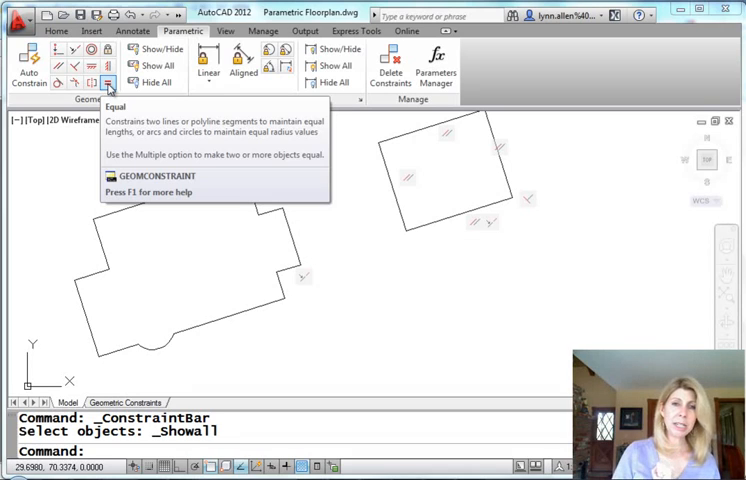
pyautogui.moveTo(105, 157)
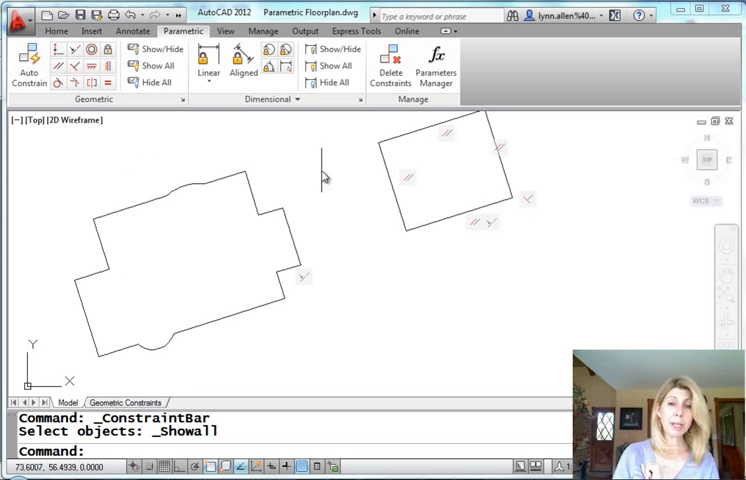
pyautogui.moveTo(118, 225)
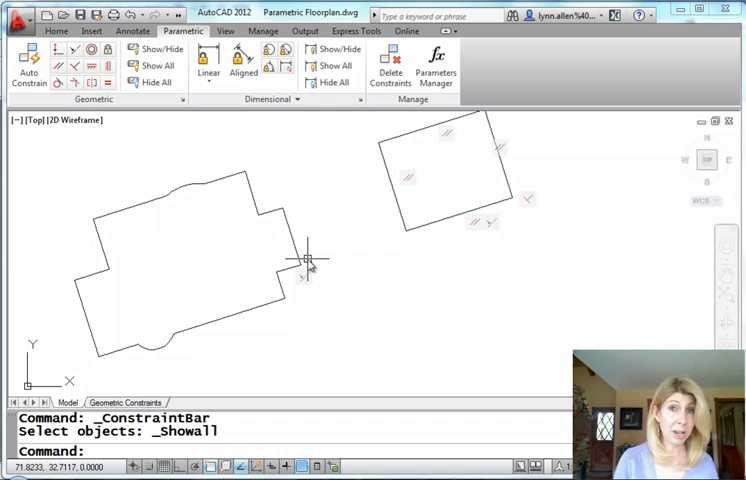
pyautogui.moveTo(308, 258)
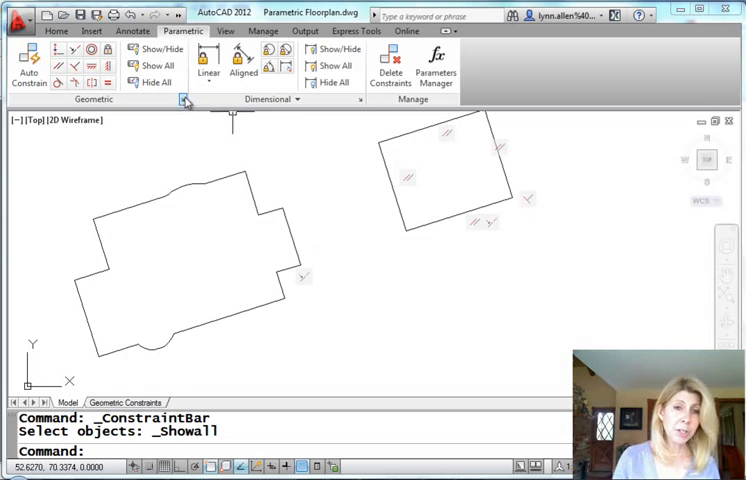
# Open Constraint Settings to review the Geometric and AutoConstrain options
pyautogui.click(184, 99)
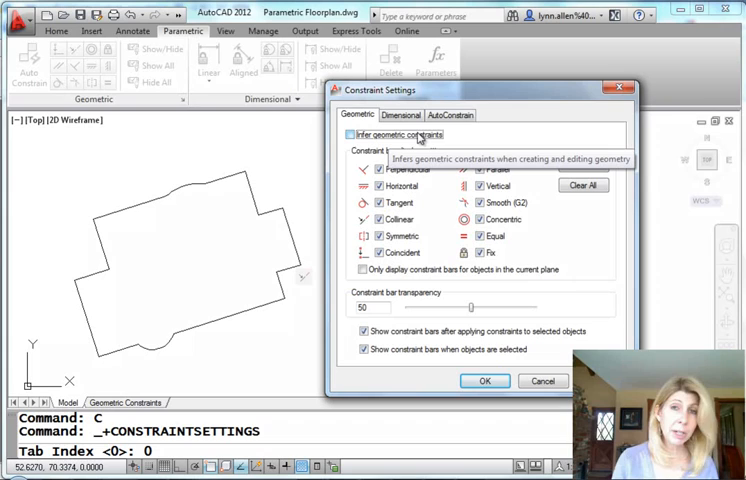
pyautogui.moveTo(460, 135)
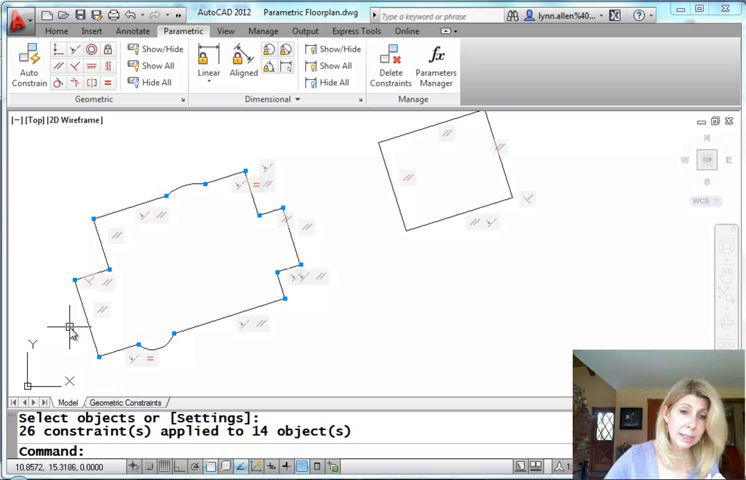
pyautogui.moveTo(144, 202)
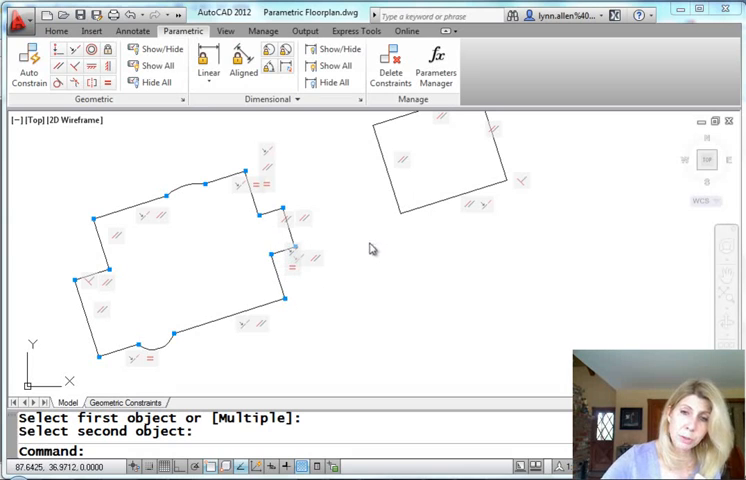
pyautogui.moveTo(410, 210)
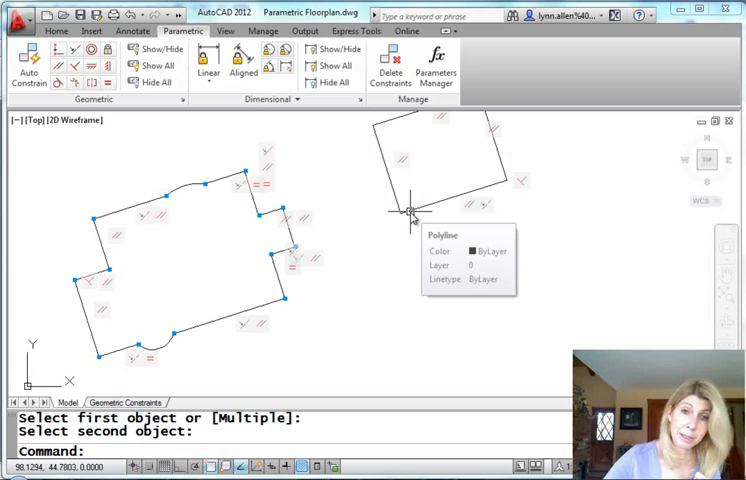